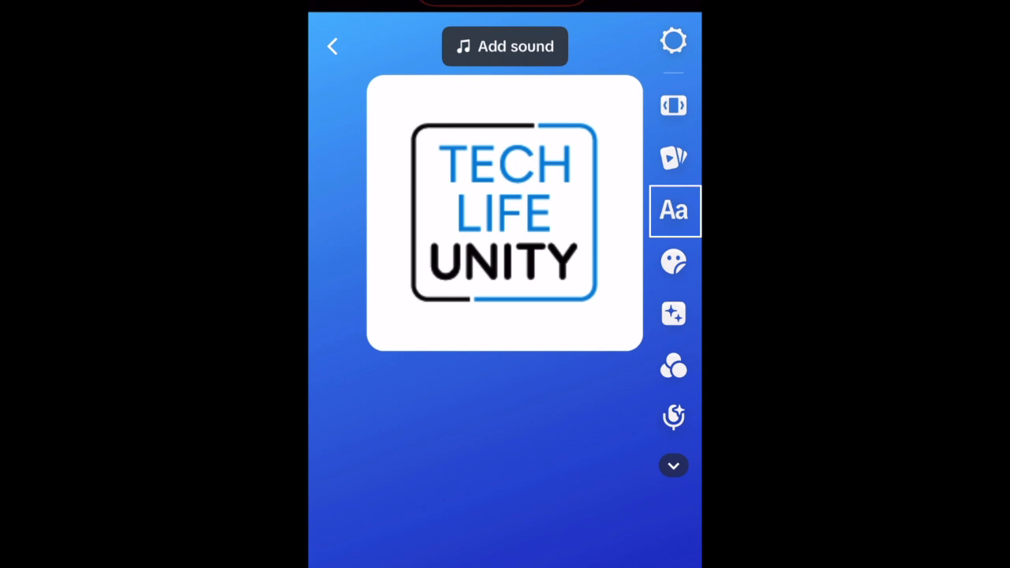
Add the outlined, centered caption "Tech Life Unity is here to unite technology with your everyday life!" and select it
click(674, 211)
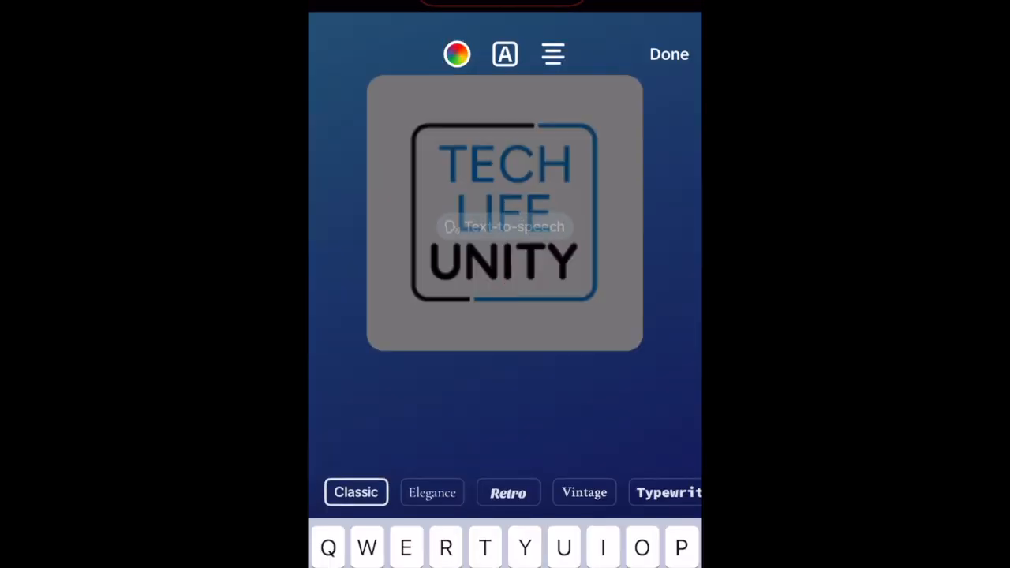
text(T)
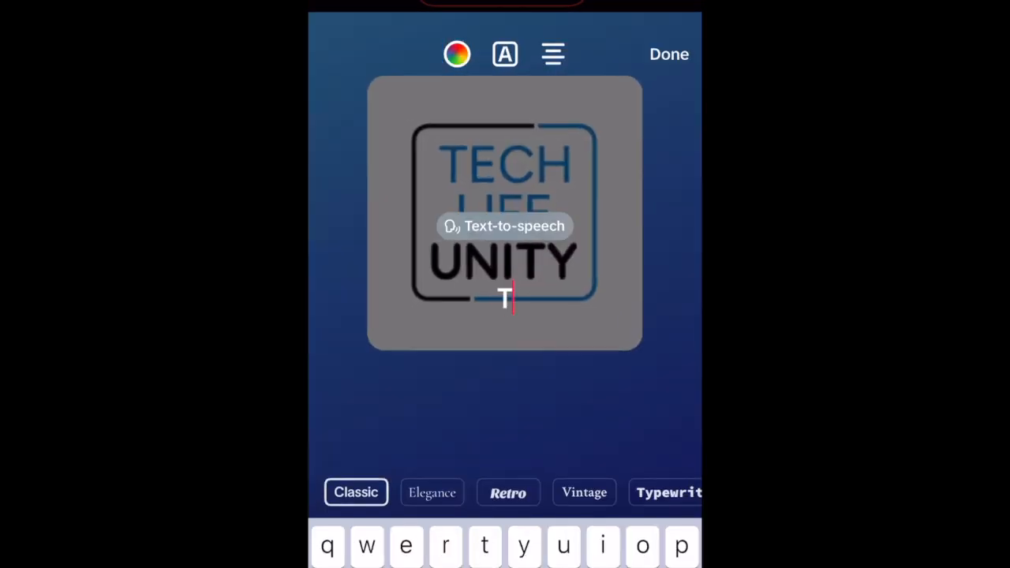
text(Tech Life Unity is here to unite technology with your)
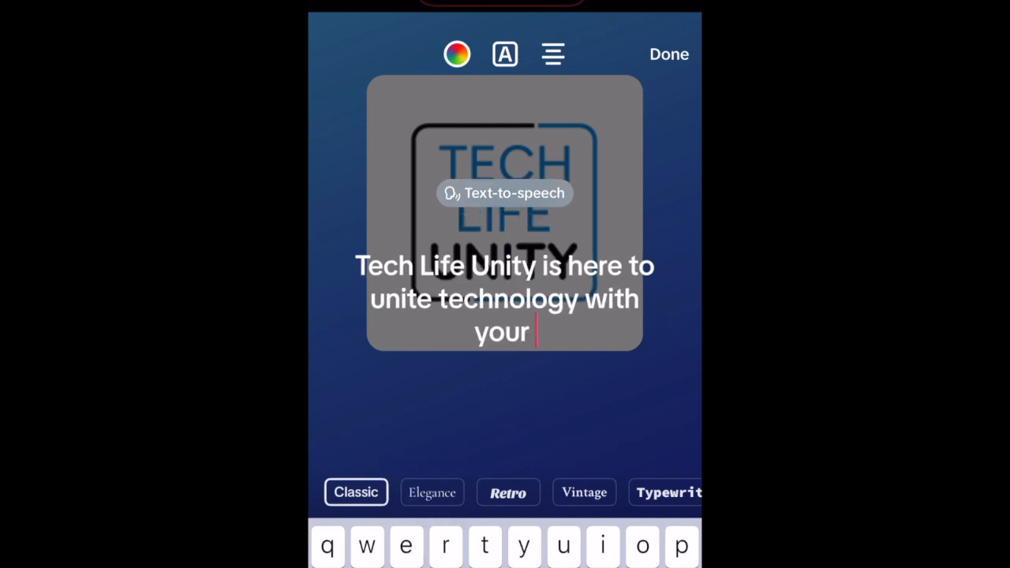
text(everyday life!)
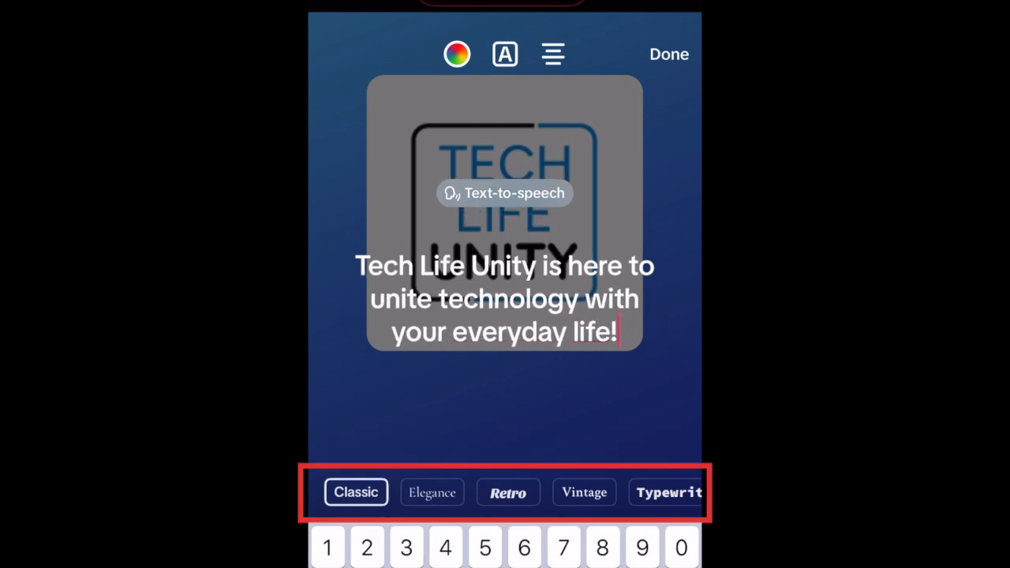
click(505, 54)
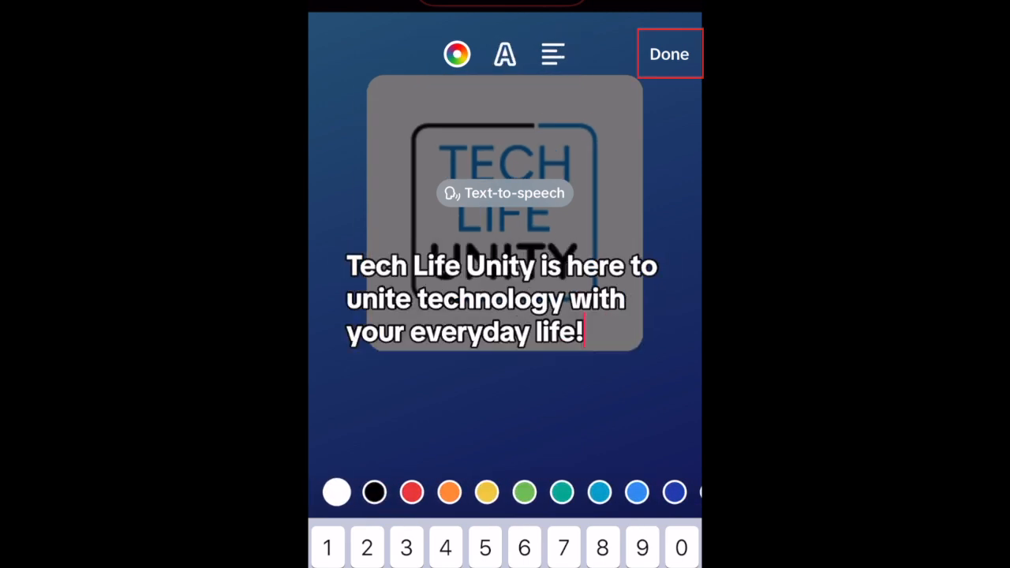
click(553, 54)
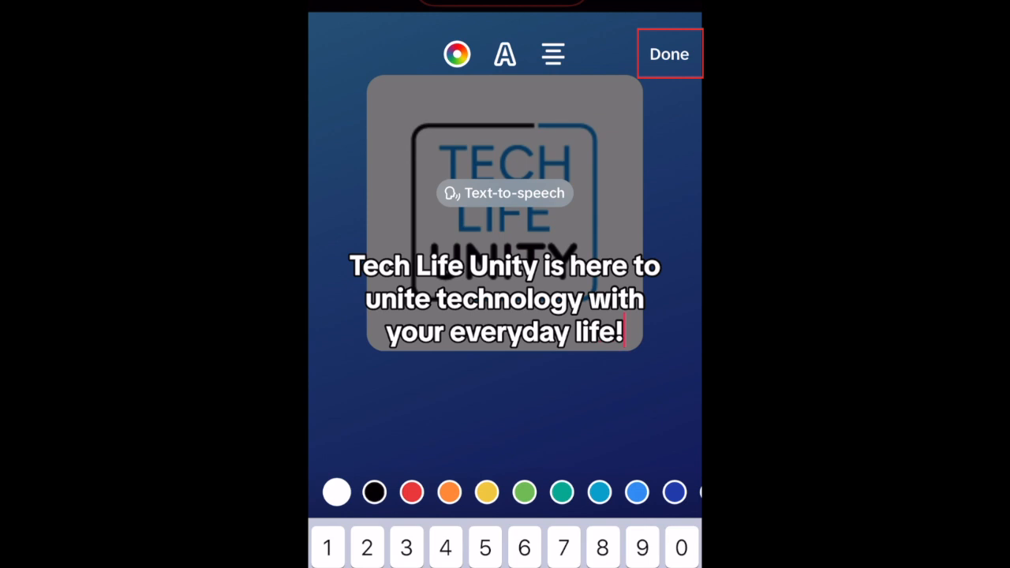
click(669, 54)
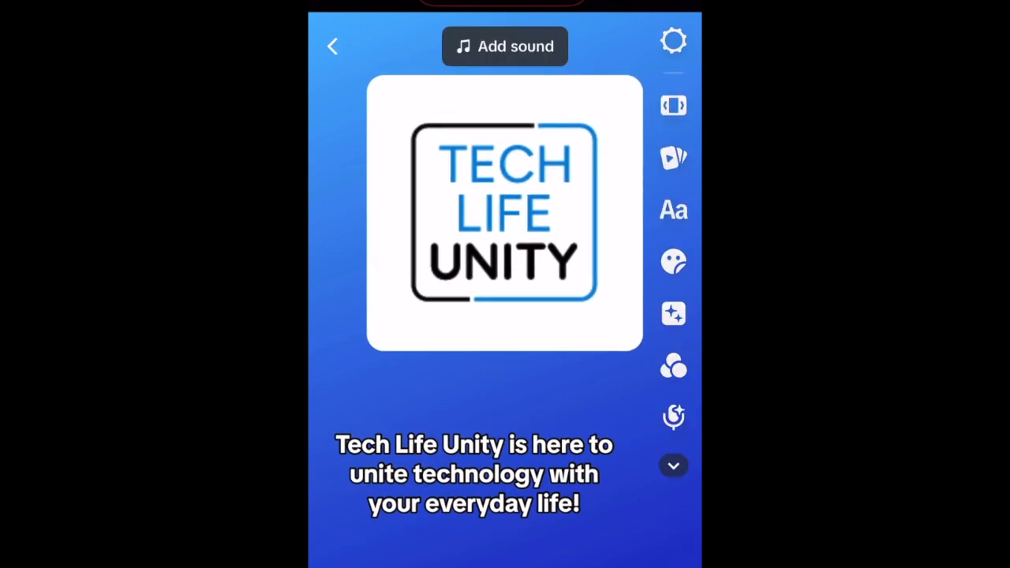
click(474, 474)
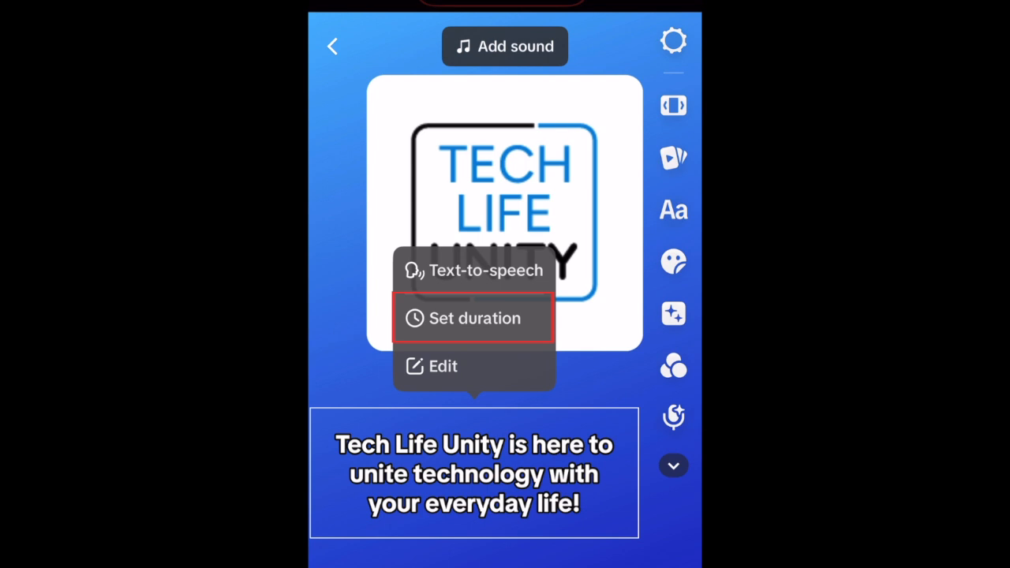
Trim the caption's duration to end at 6.4 seconds, preview, and confirm
click(475, 318)
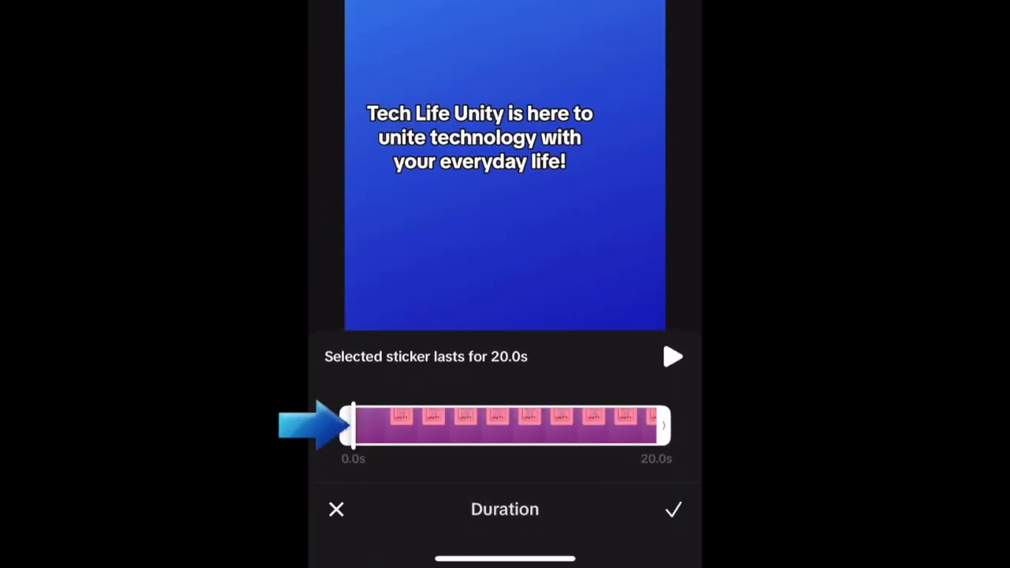
drag(659, 427, 462, 426)
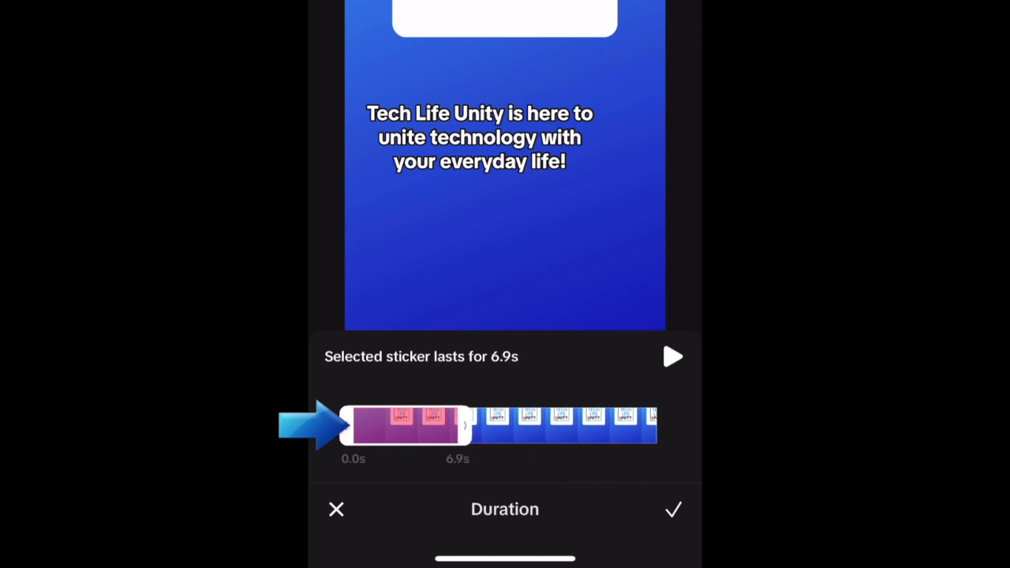
drag(462, 424, 446, 424)
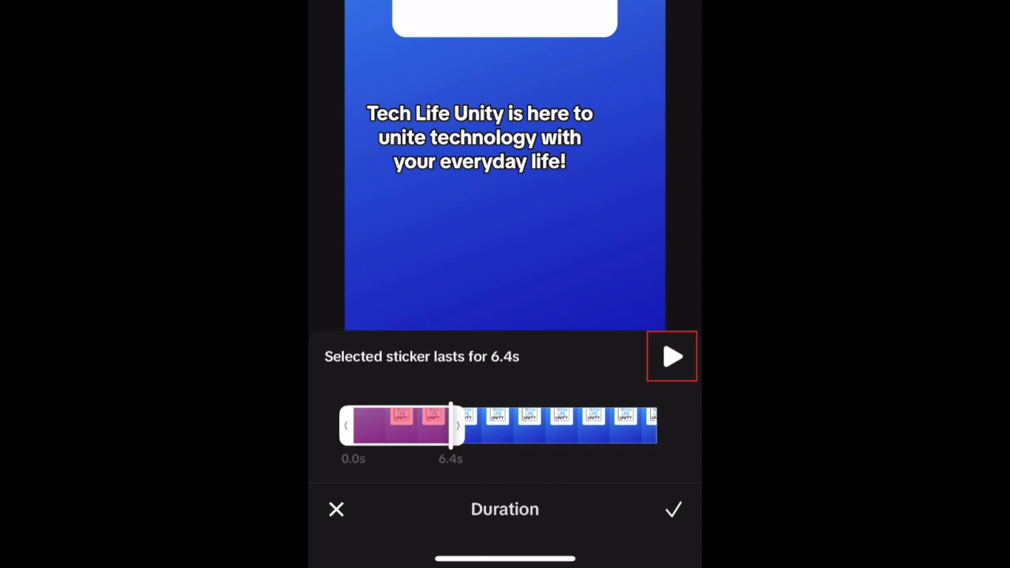
click(671, 356)
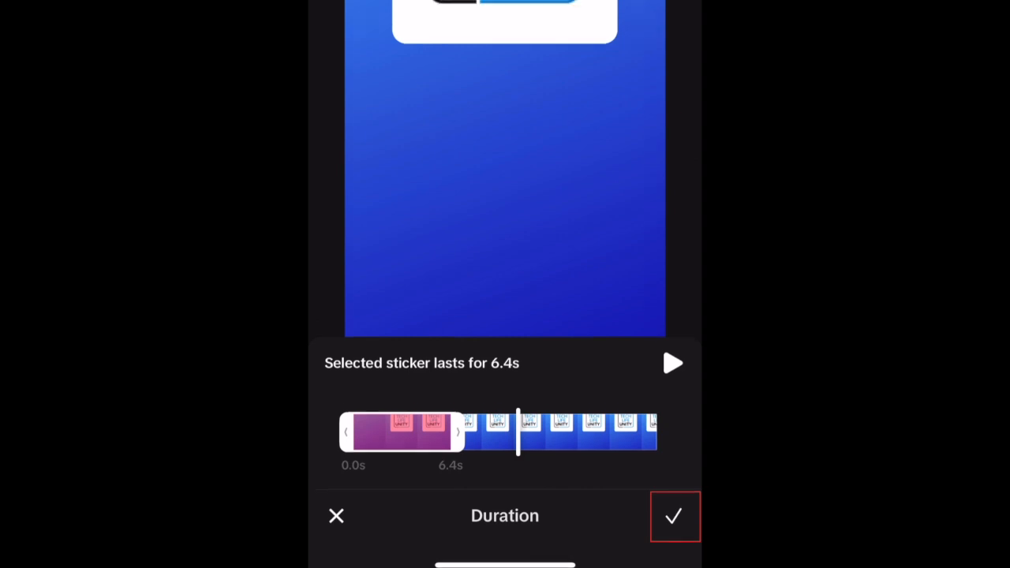
click(675, 517)
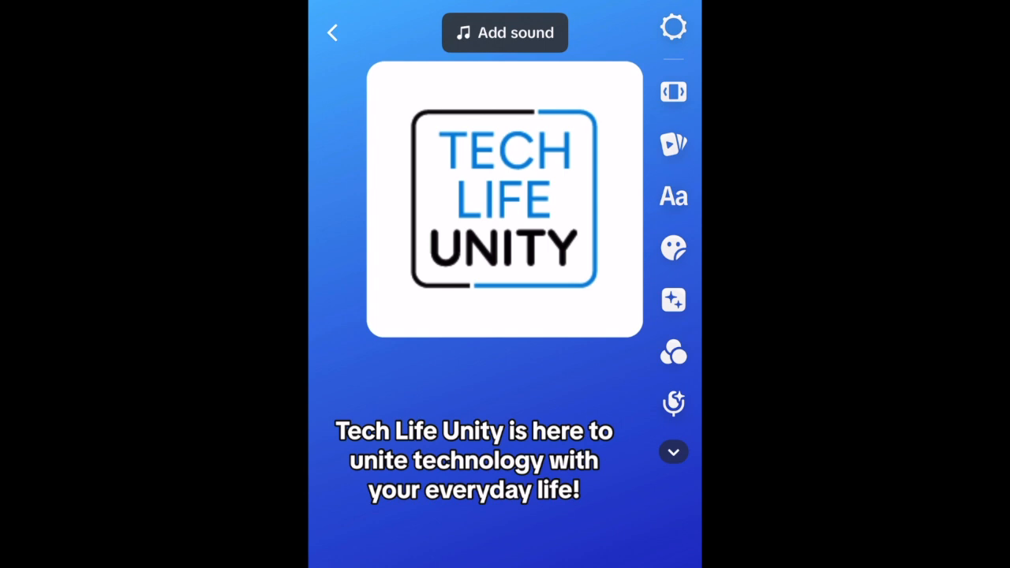
Open the timeline editor with the caption as its own clip beneath the footage
click(674, 92)
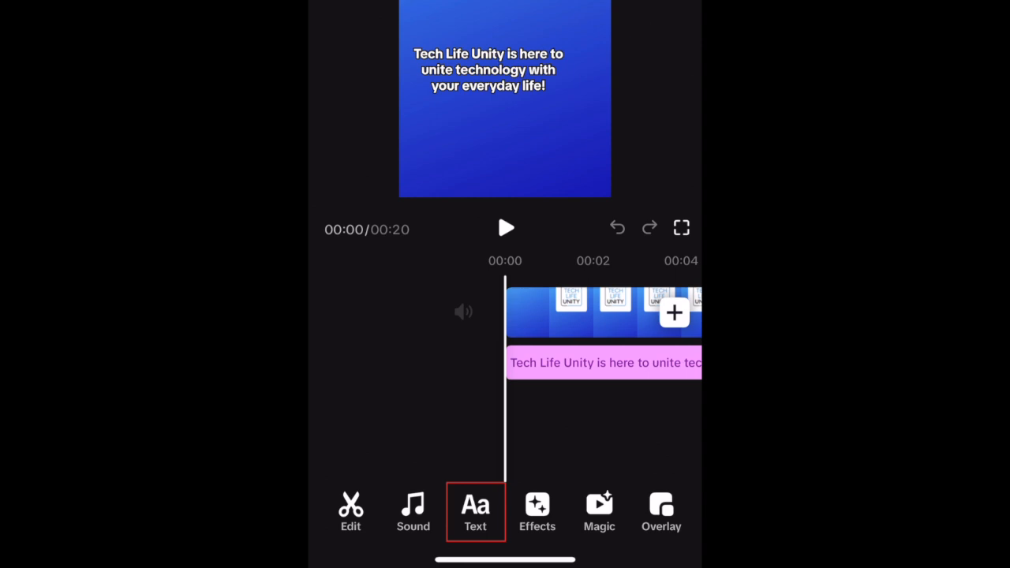
Add the caption "We post new tech tutorials every week showing how to use popular websites and apps"
click(475, 512)
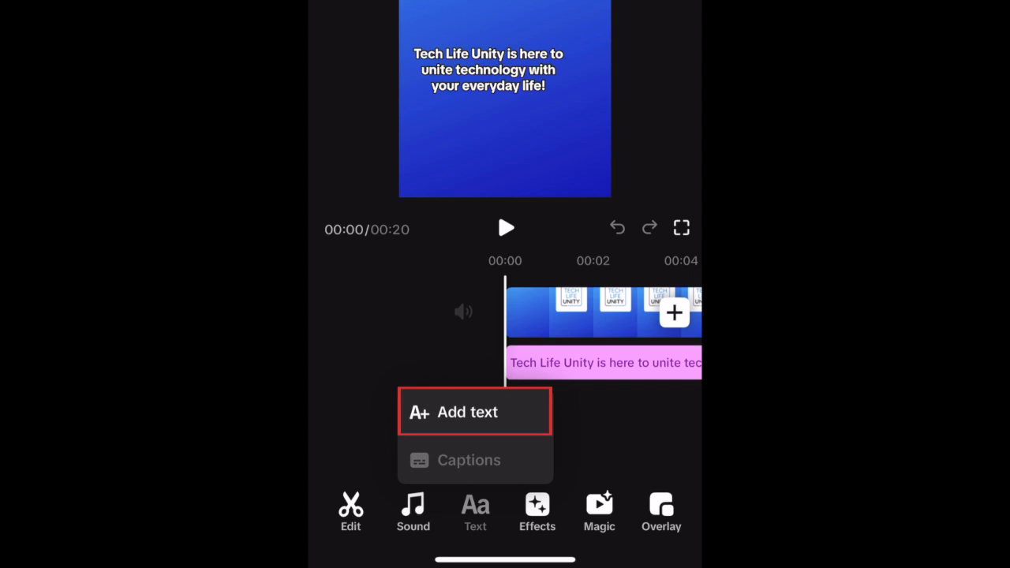
click(466, 412)
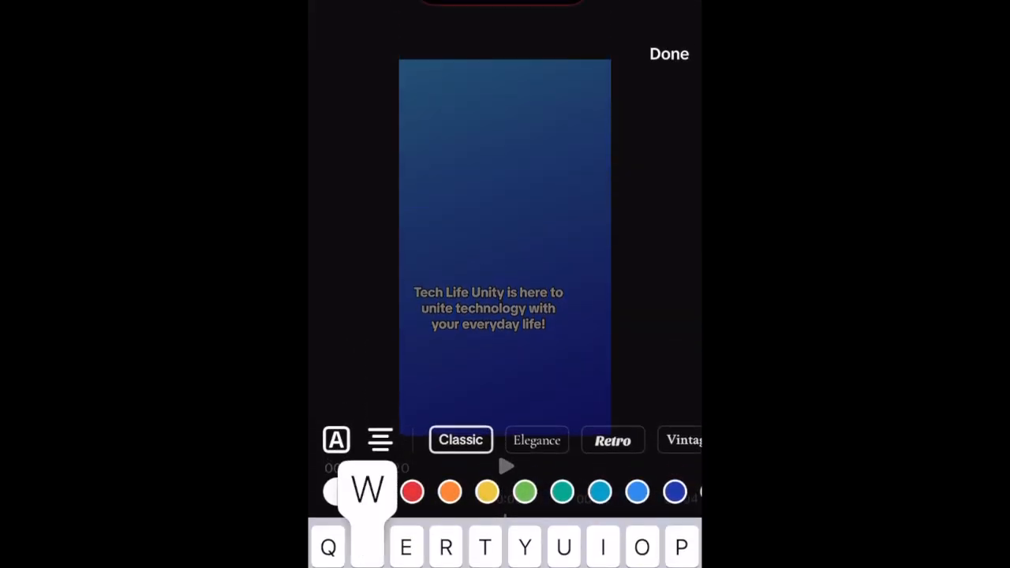
text(We post new tech tutorials every week showing how to use popular websites and apls)
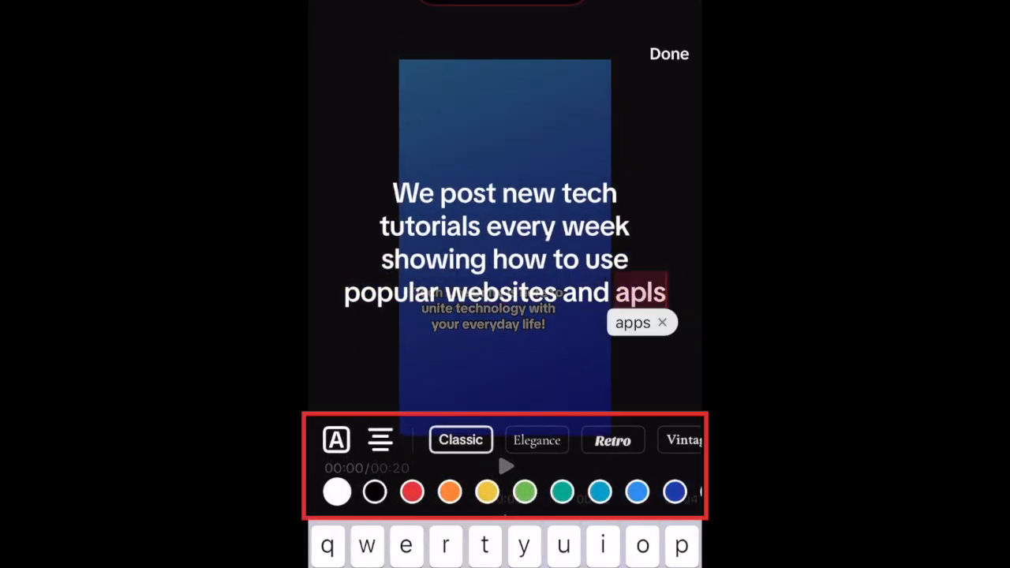
click(668, 54)
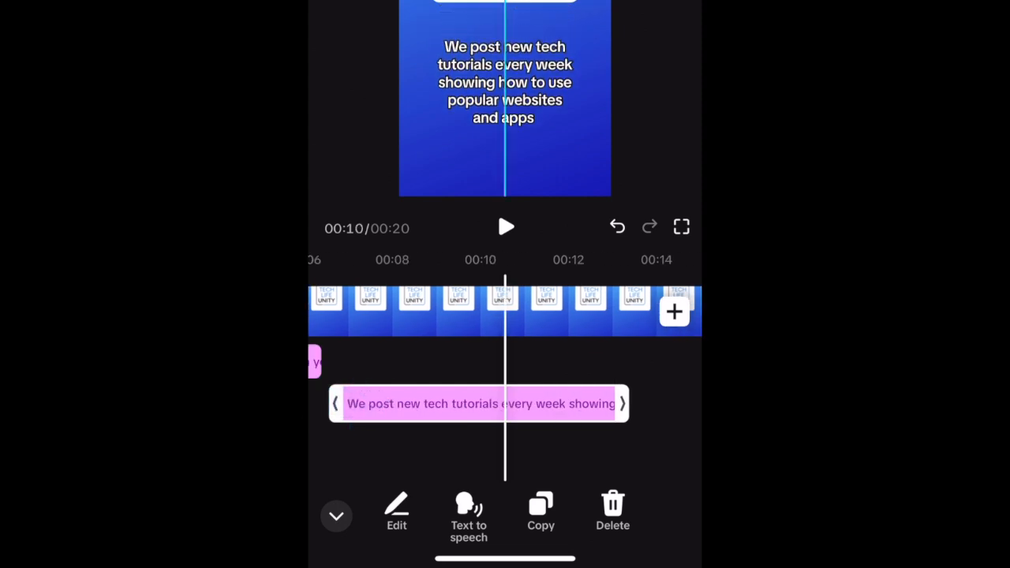
click(468, 517)
text(Follow our)
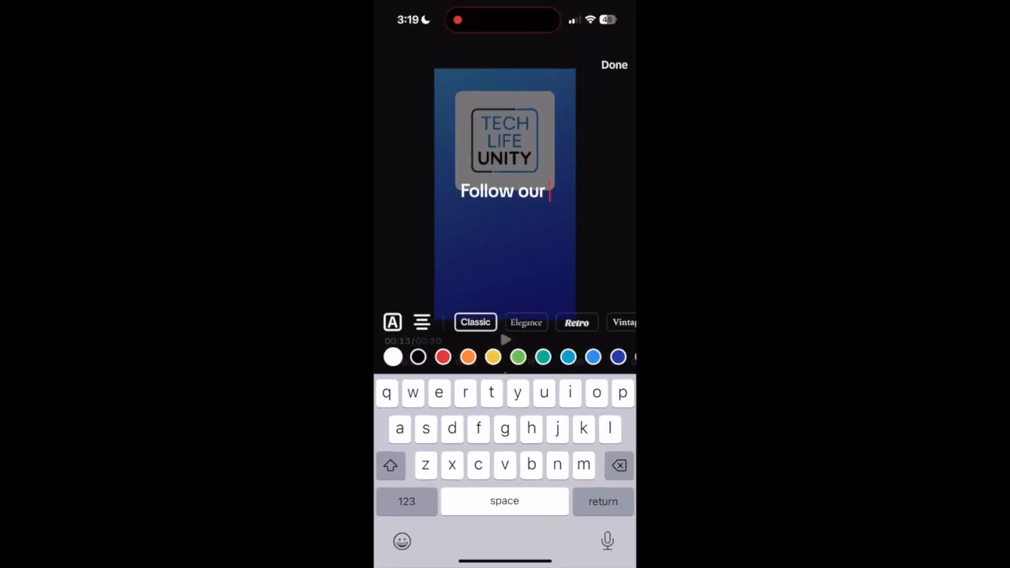
click(614, 65)
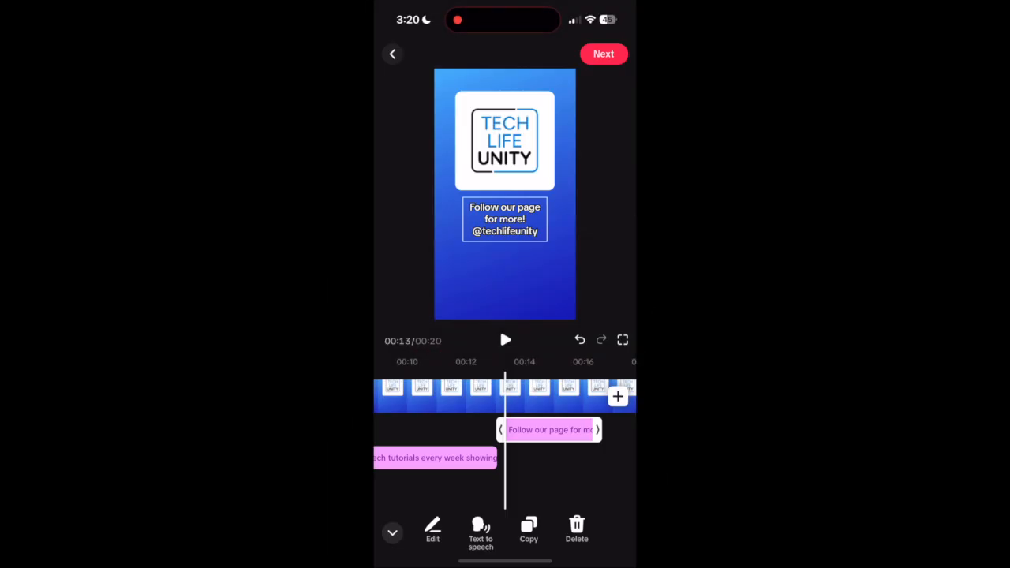